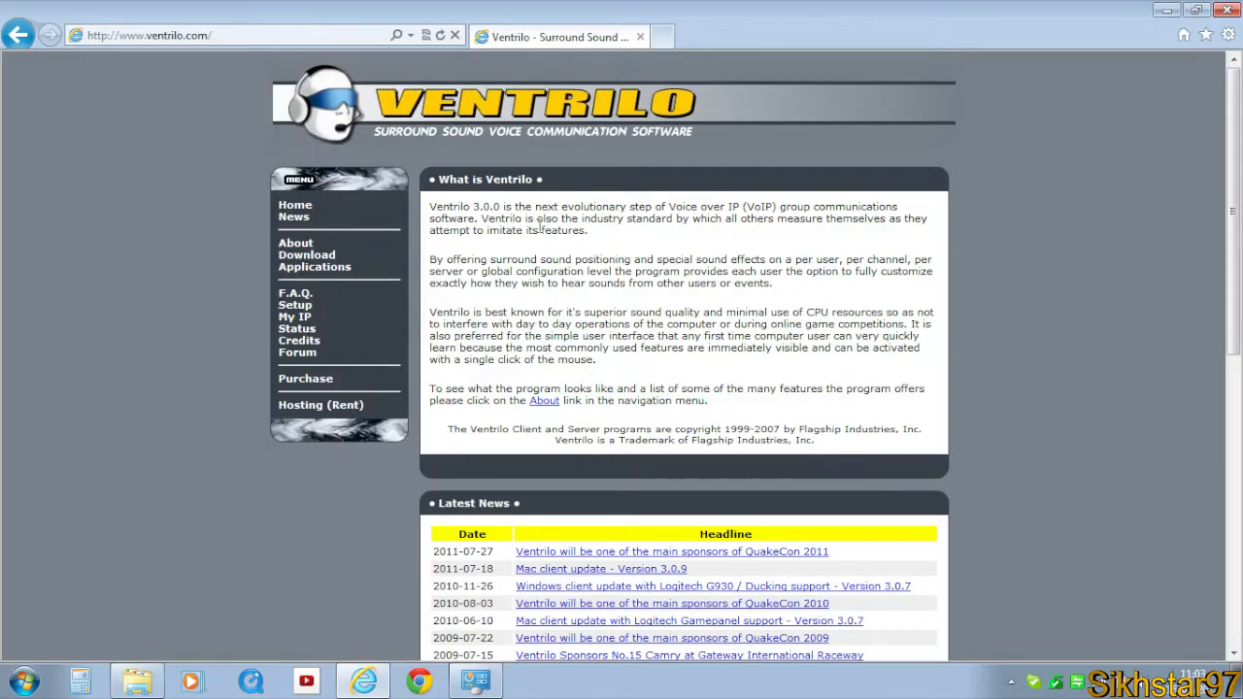
{"action": "mouse_move", "coordinate": [404, 204]}
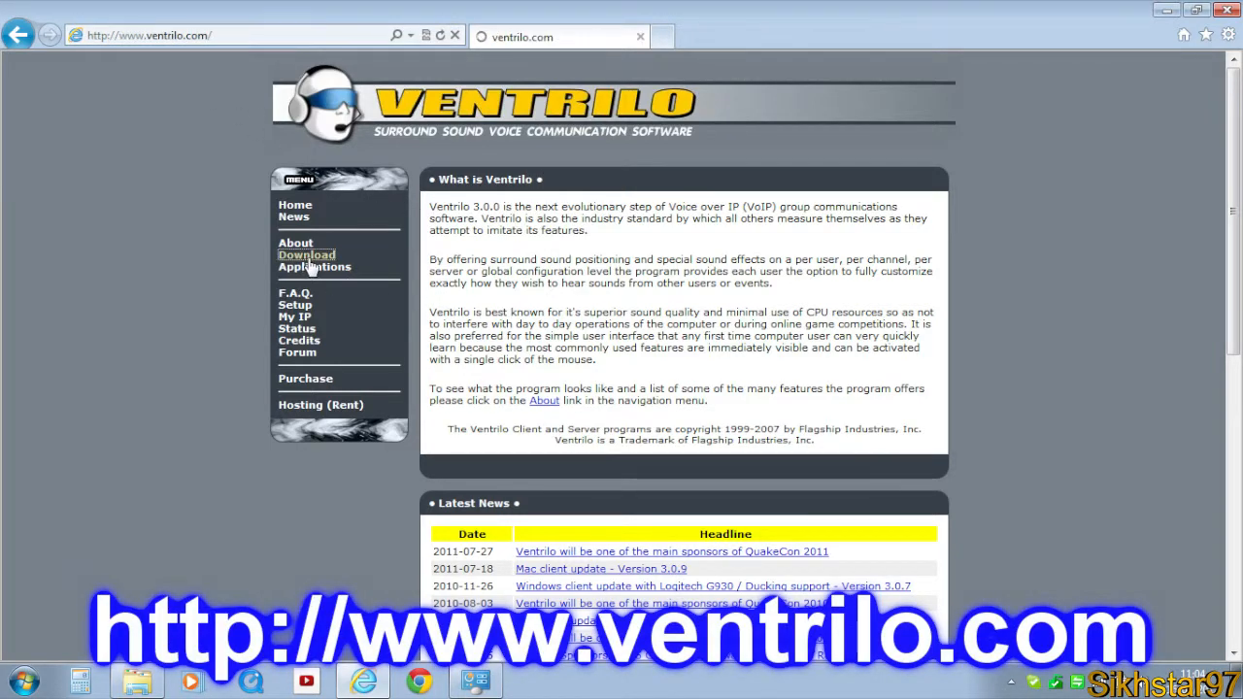
- Go to the Ventrilo download page via the Download link on ventrilo.com
{"action": "left_click", "coordinate": [307, 255]}
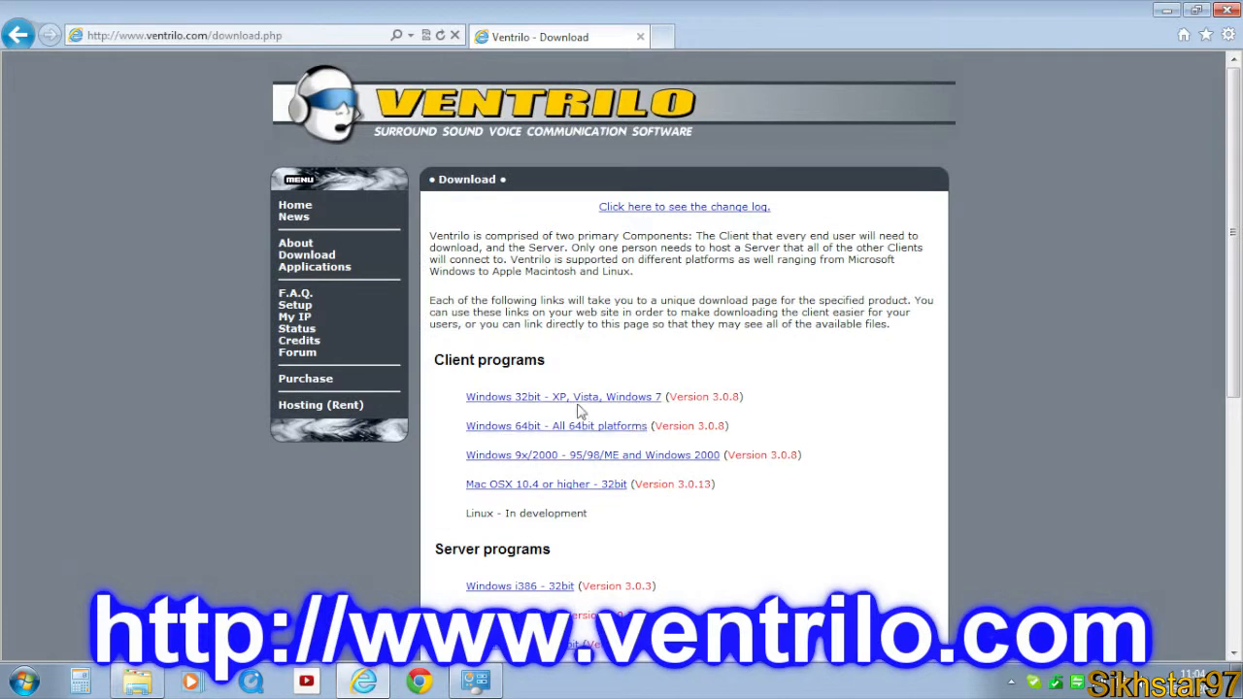
{"action": "mouse_move", "coordinate": [631, 427]}
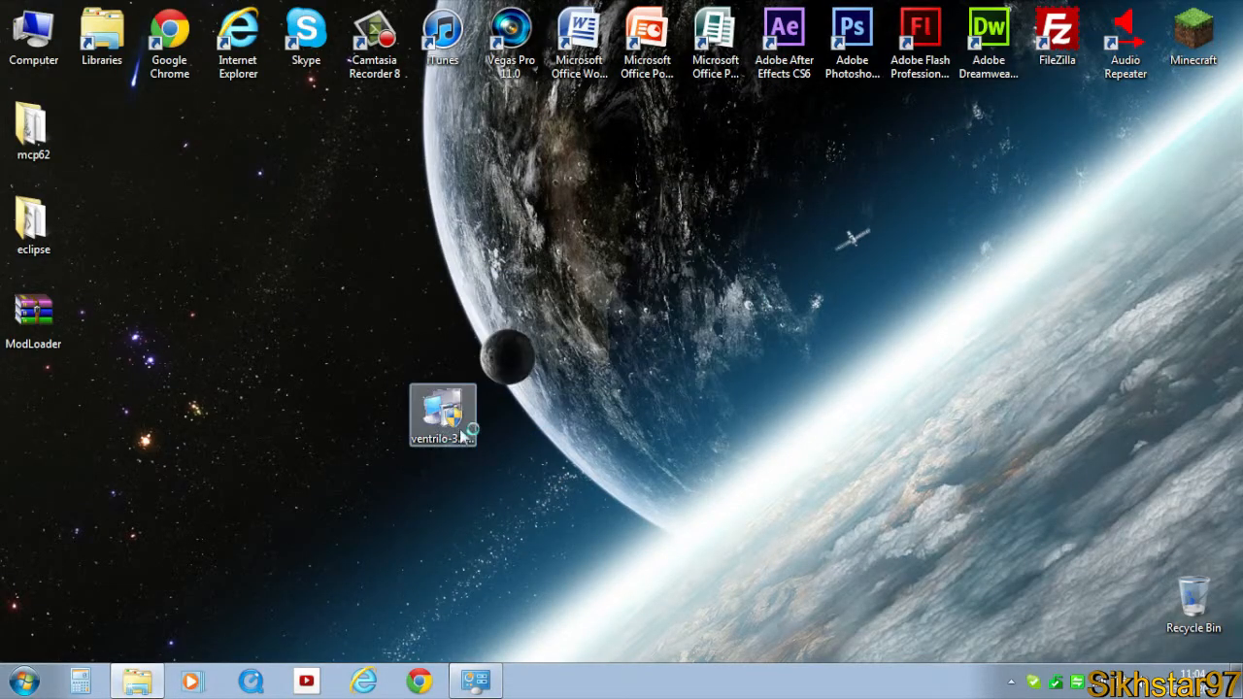
- Run the downloaded installer, accept the license and install into C:\Program Files\Ventrilo\
{"action": "double_click", "coordinate": [443, 416]}
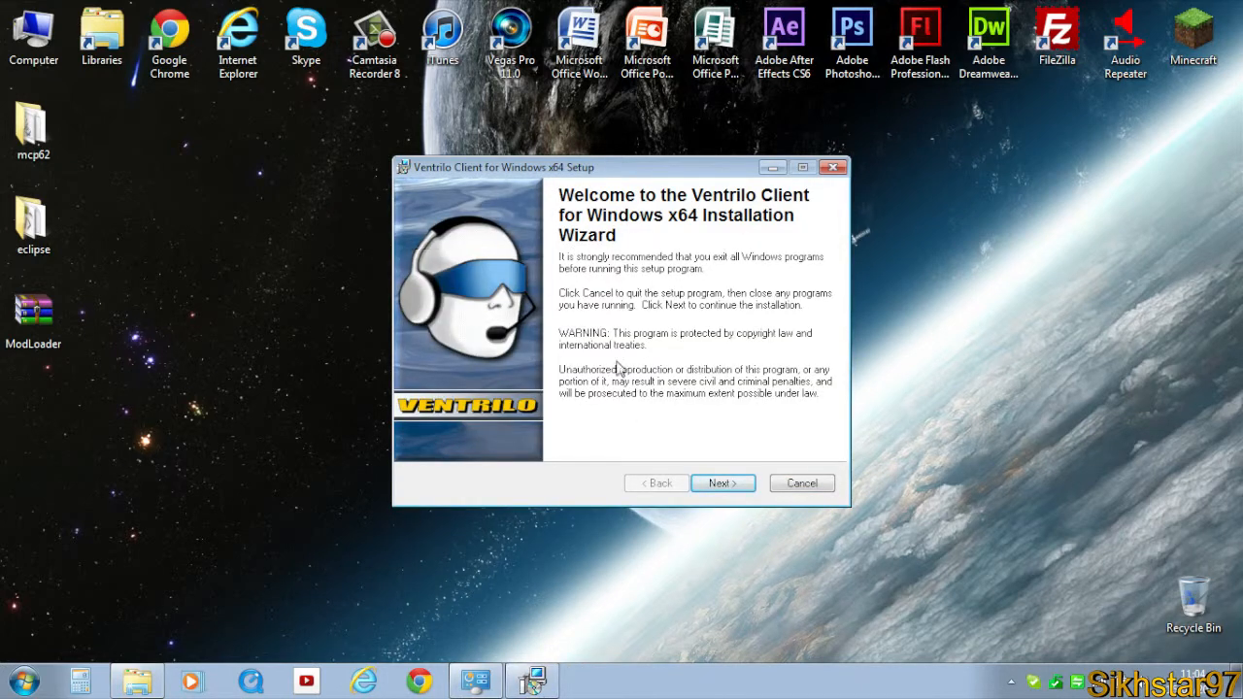
{"action": "left_click", "coordinate": [723, 482]}
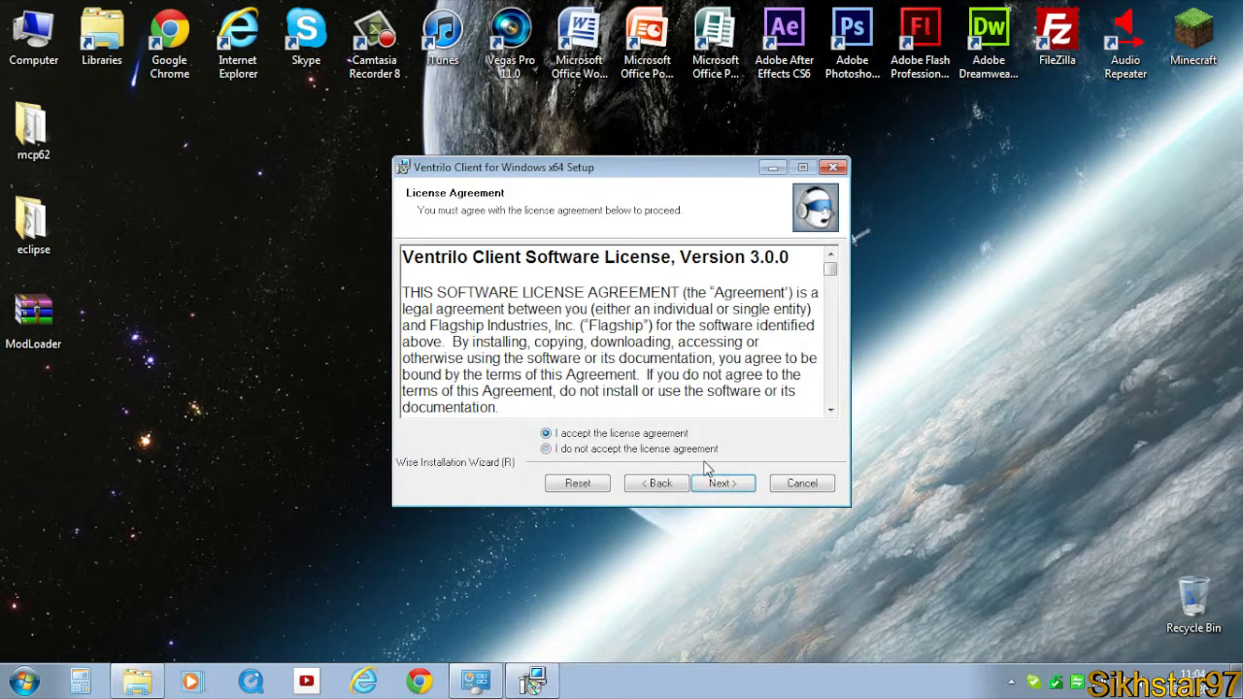
{"action": "left_click", "coordinate": [722, 482]}
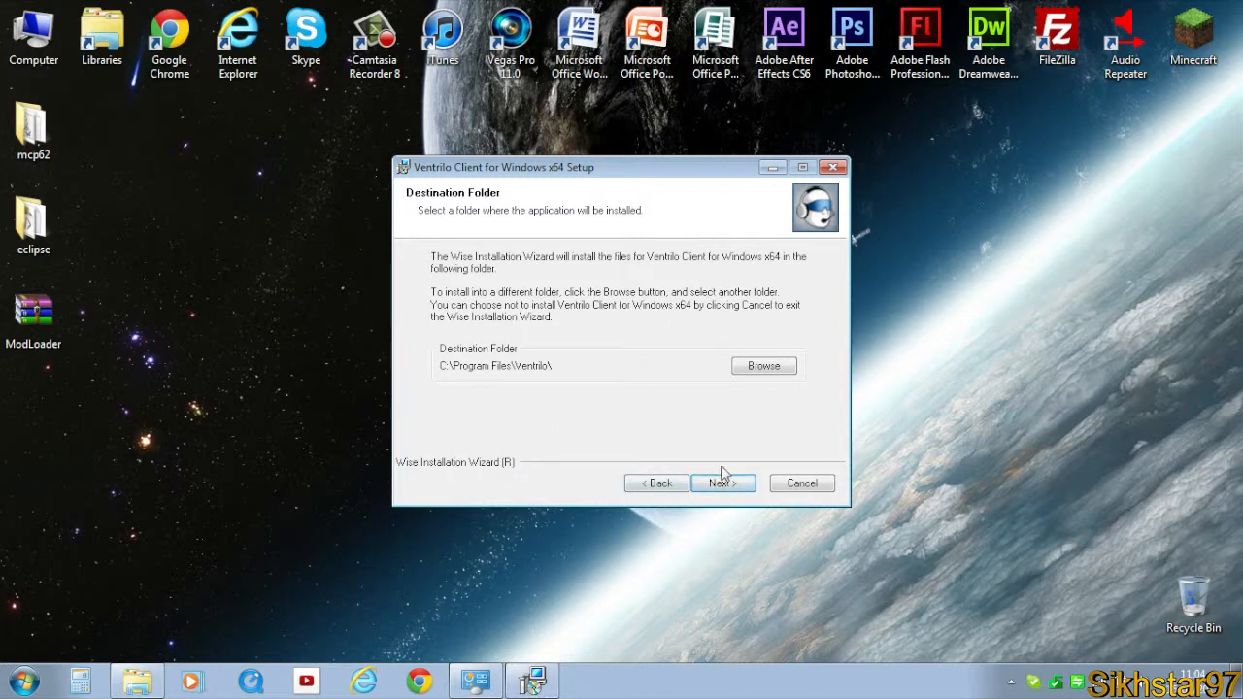
{"action": "left_click", "coordinate": [723, 482]}
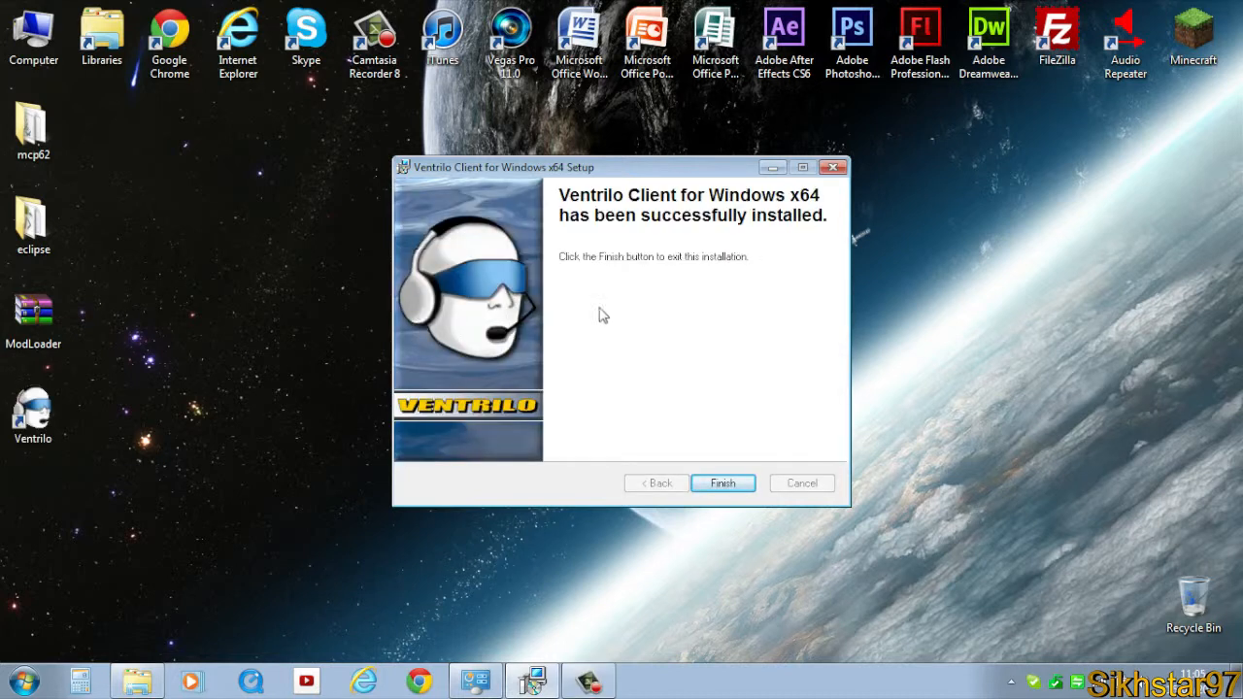
{"action": "mouse_move", "coordinate": [470, 327]}
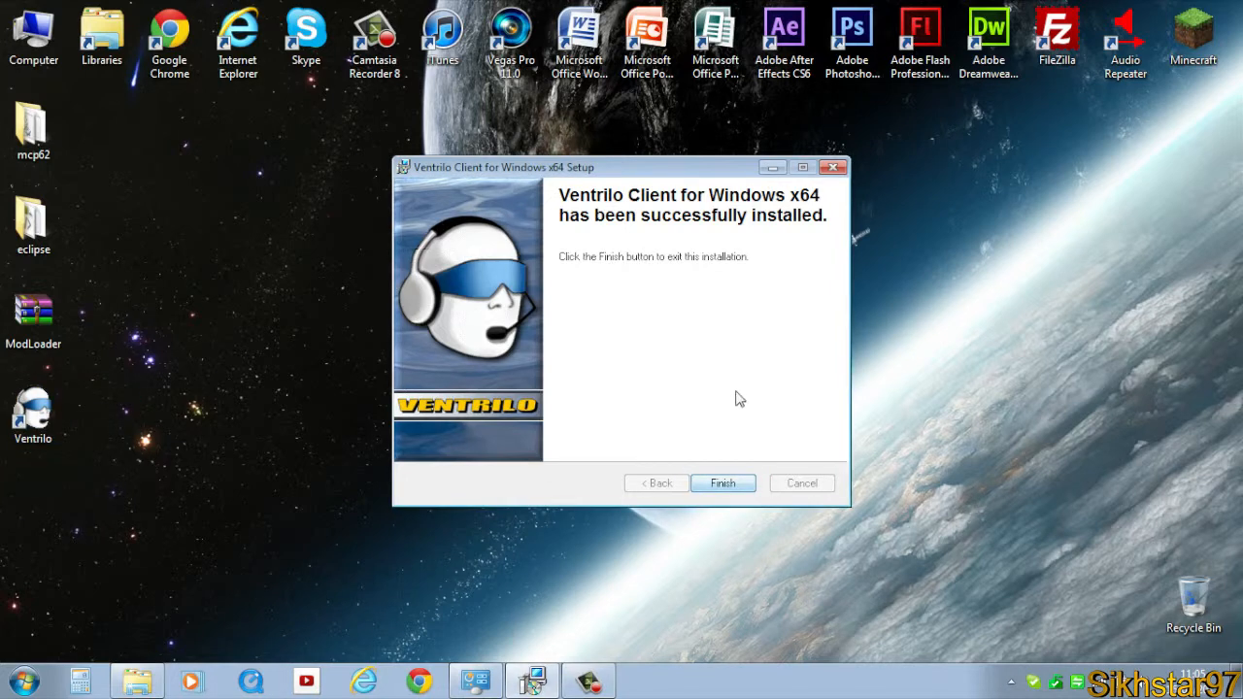
- Finish the completed setup, leaving the Ventrilo shortcut on the desktop
{"action": "left_click", "coordinate": [723, 482]}
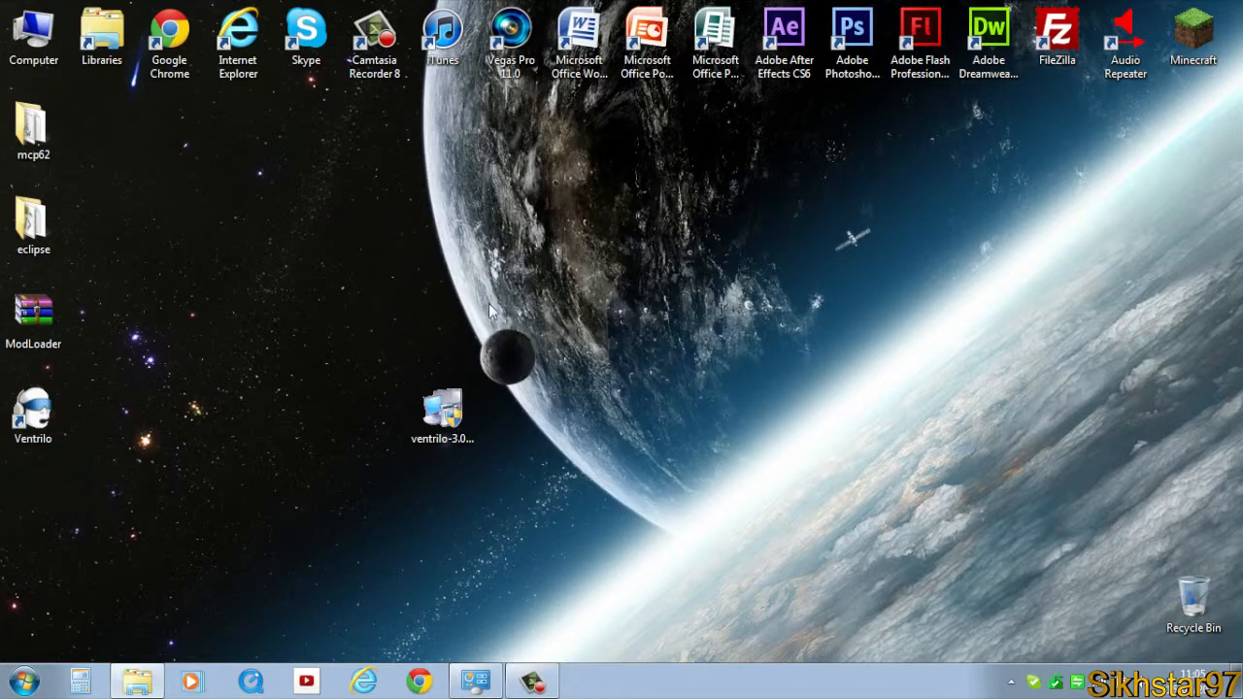